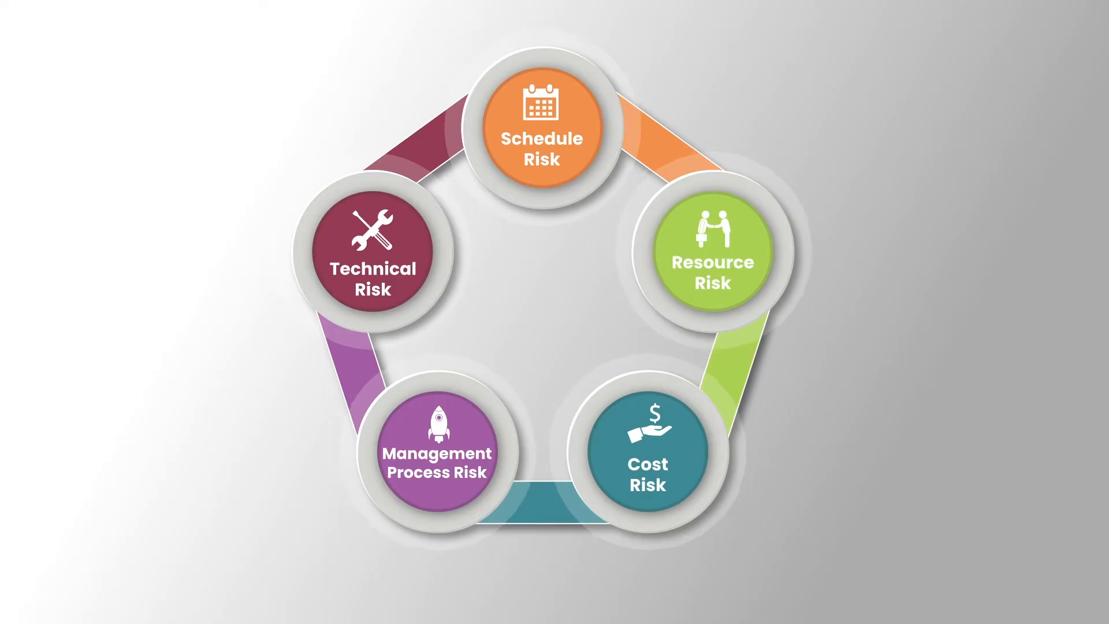
{"action": "left_click", "coordinate": [377, 262]}
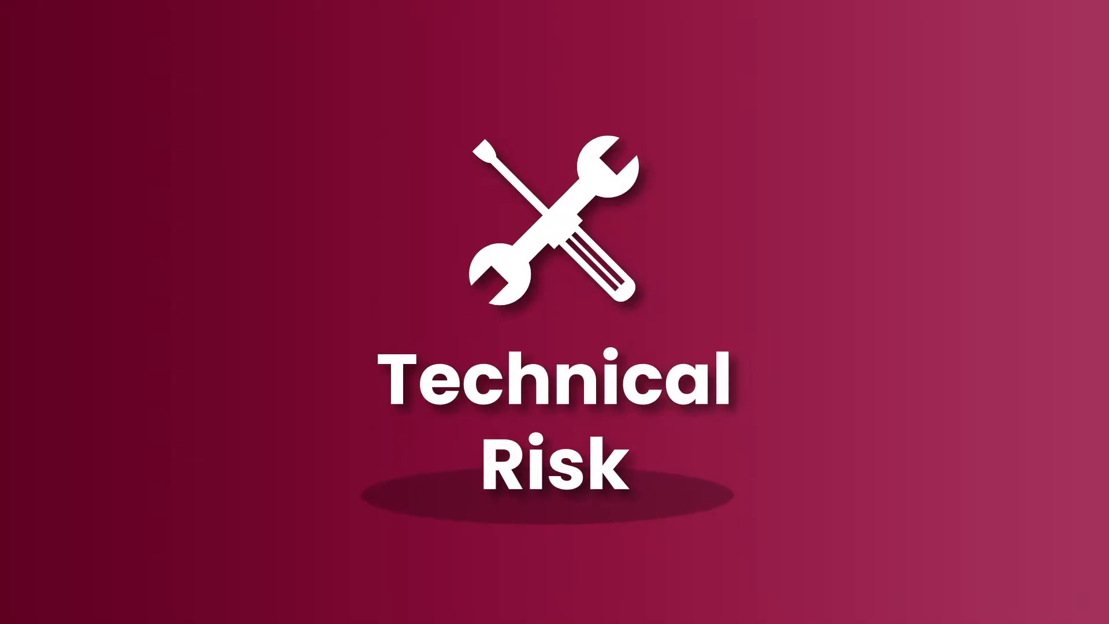